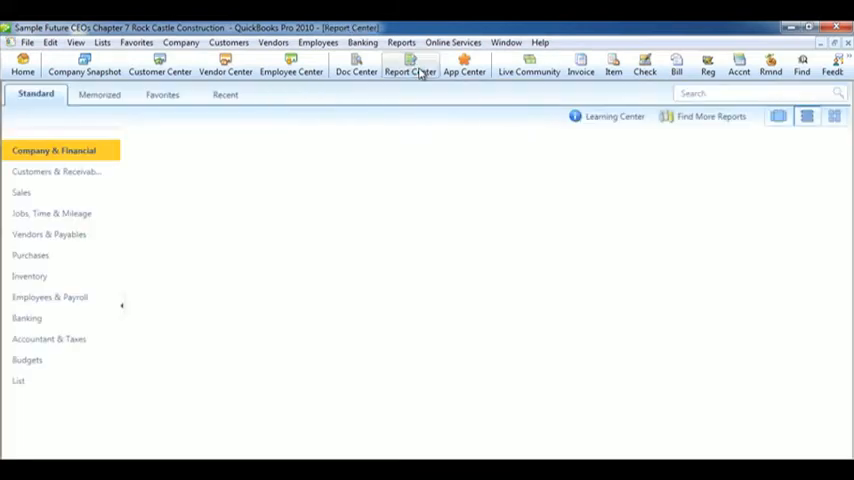
- Run Profit & Loss Standard from Company & Financial with Dates set to This Fiscal Quarter
left_click(54, 150)
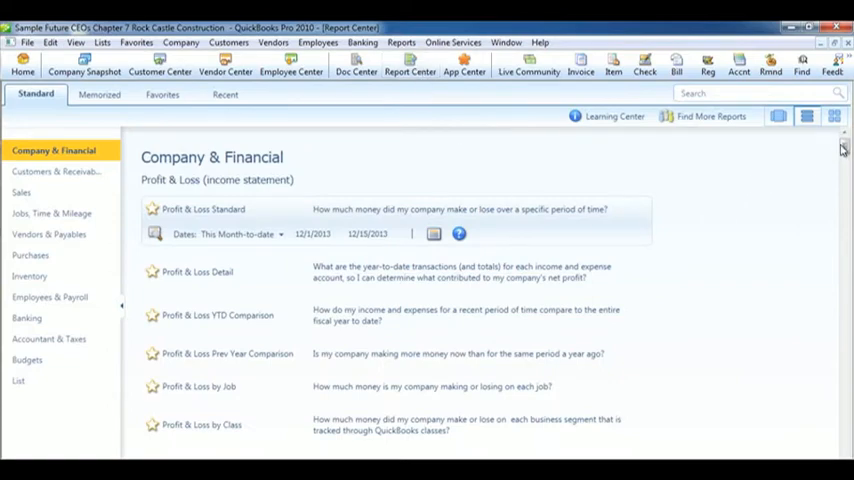
scroll("down", 3)
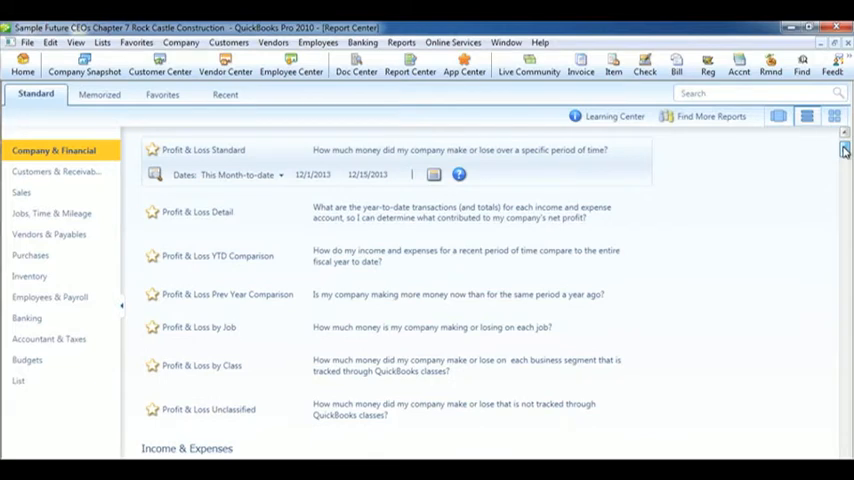
scroll("up", 3)
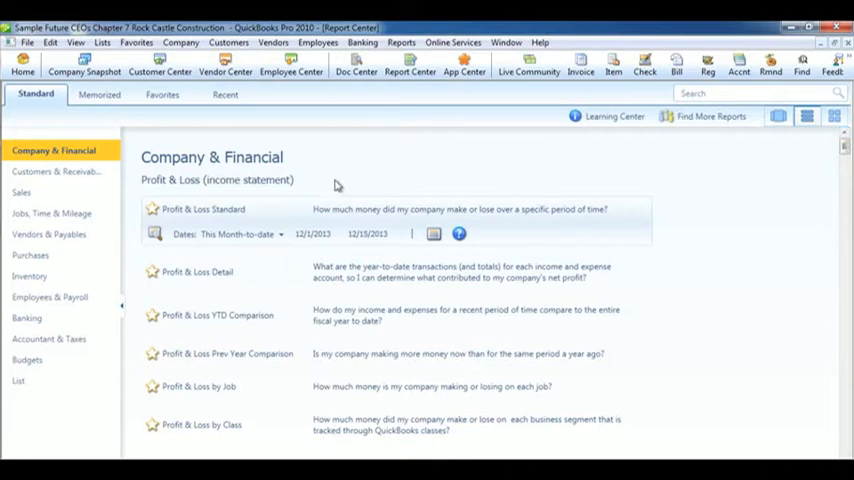
left_click(284, 234)
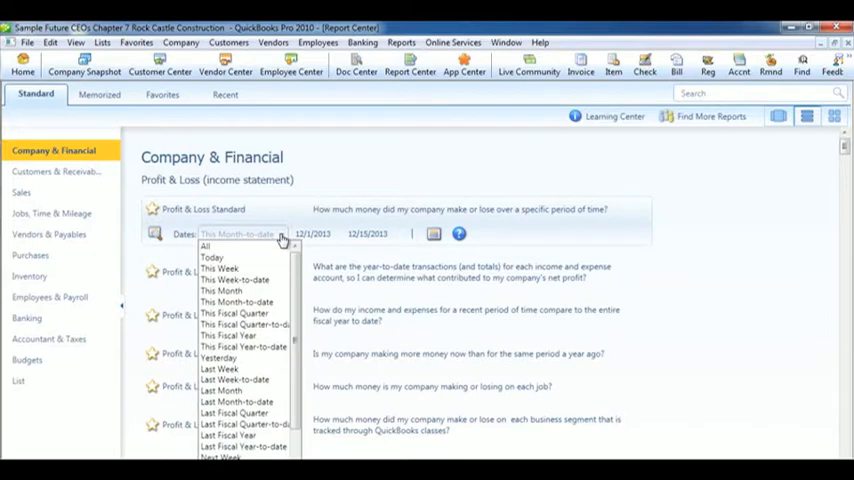
mouse_move(232, 336)
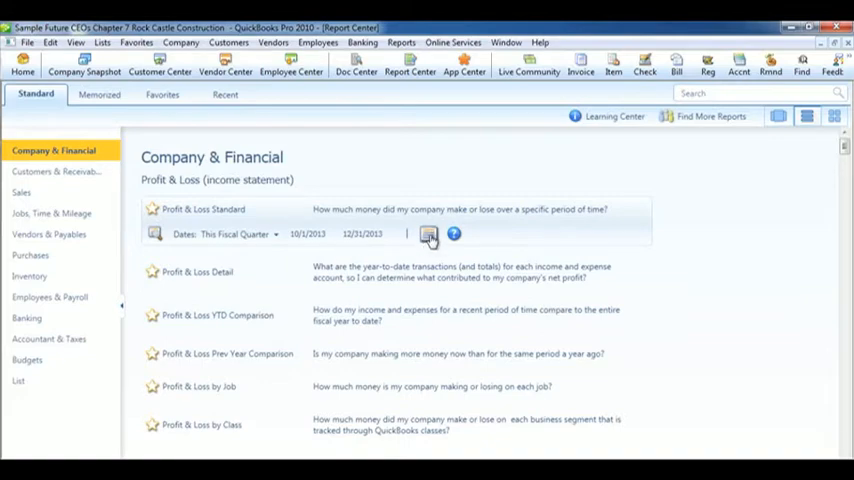
left_click(428, 232)
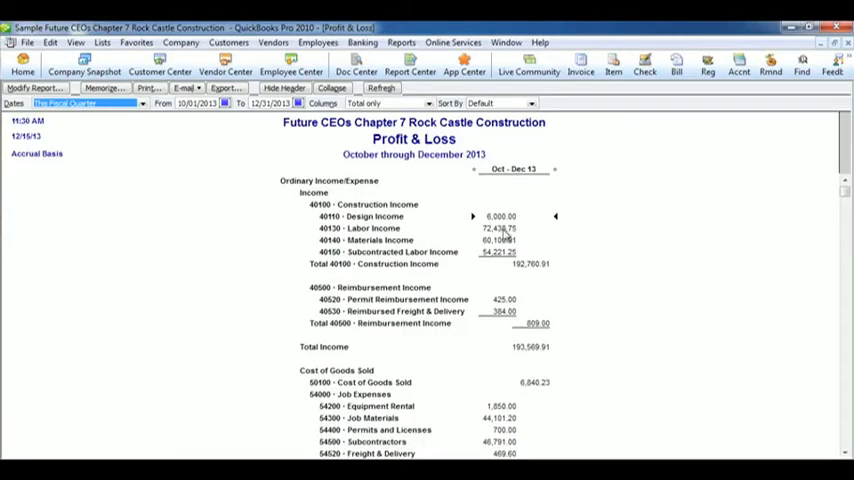
- Review the report to net income and memorize it under the name 'Profit & Loss'
scroll("down", 3)
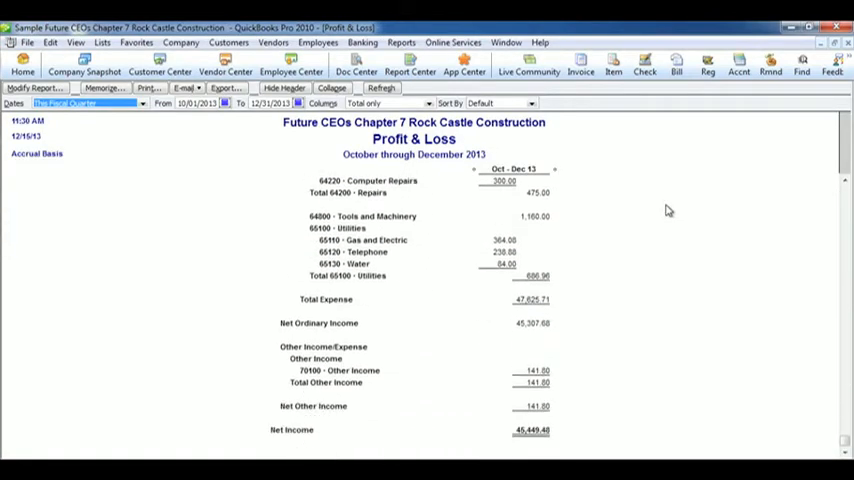
scroll("up", 3)
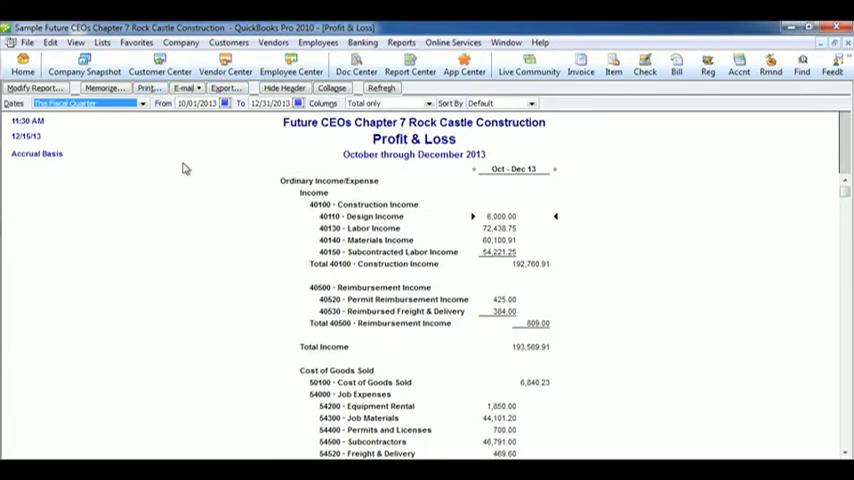
mouse_move(128, 112)
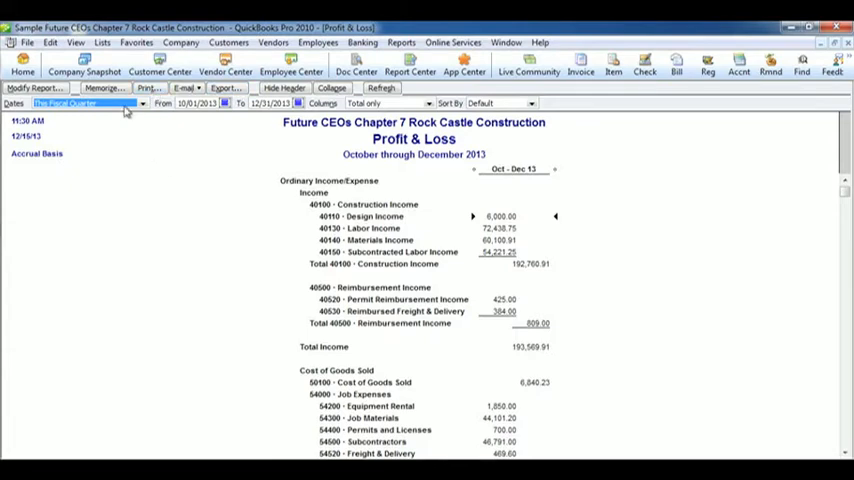
left_click(104, 88)
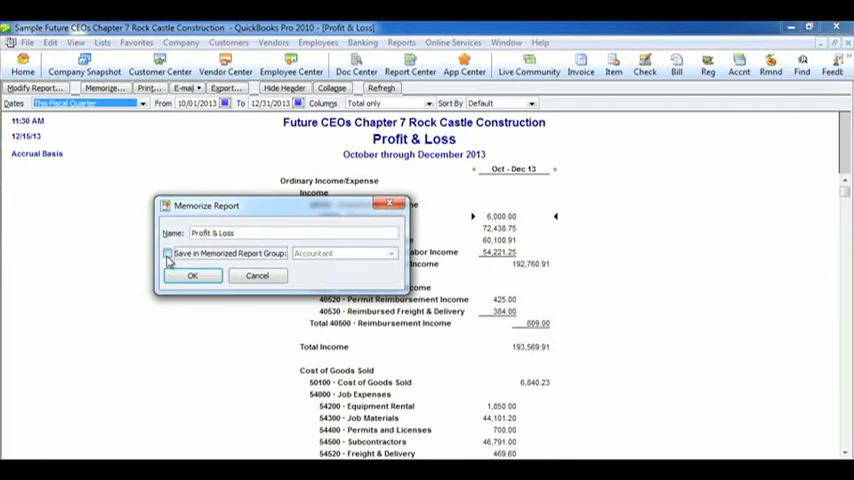
left_click(390, 252)
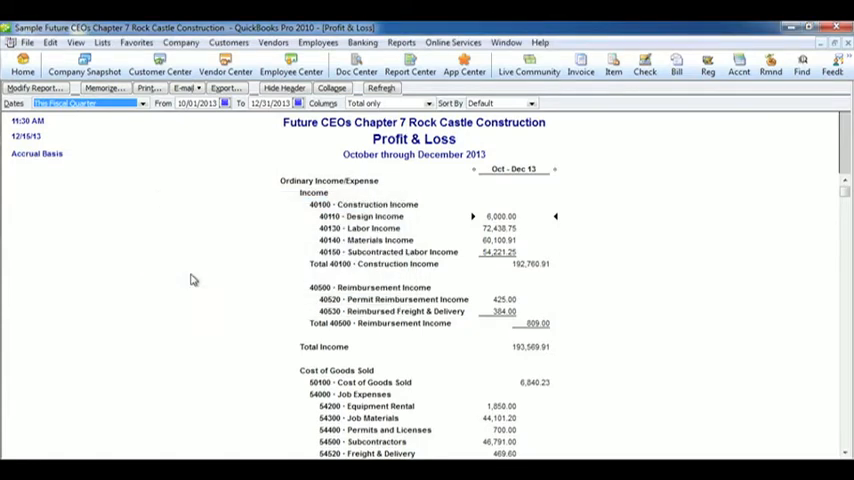
mouse_move(840, 110)
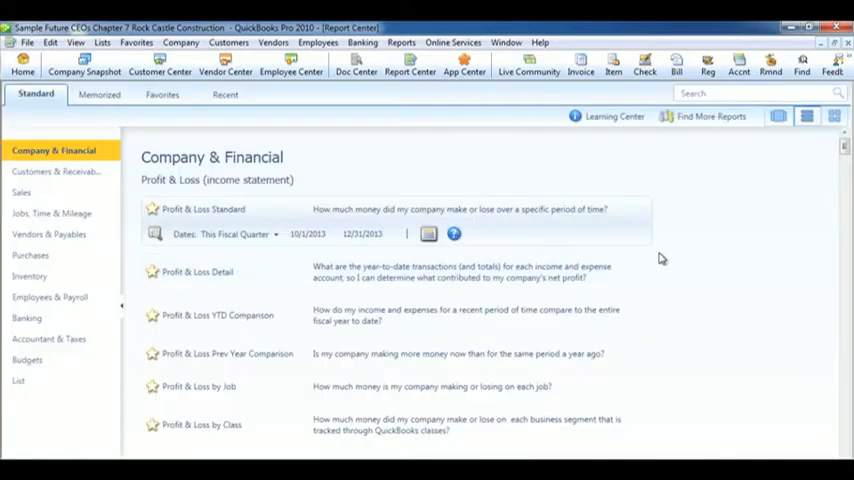
mouse_move(700, 260)
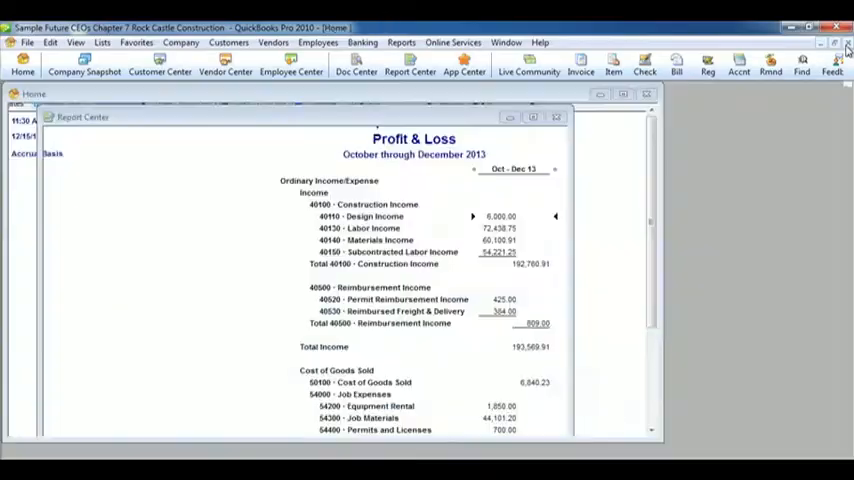
- Close the Profit & Loss and Report Center windows and pull down the Company menu
left_click(556, 116)
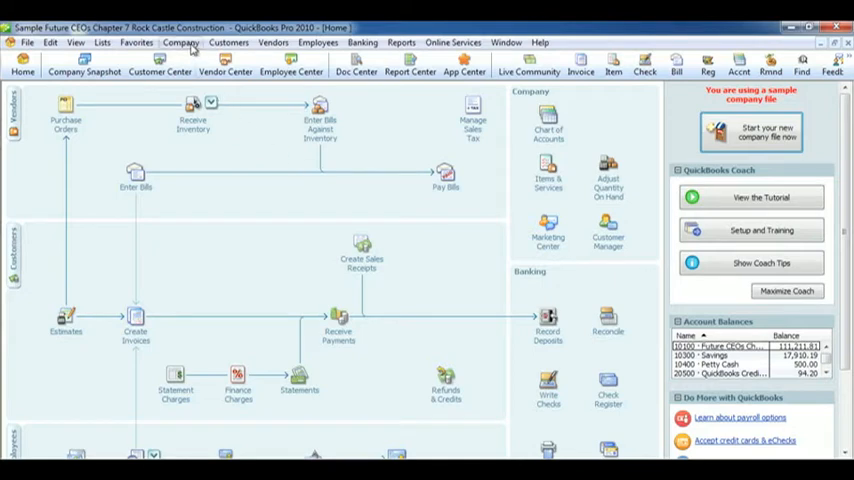
left_click(180, 42)
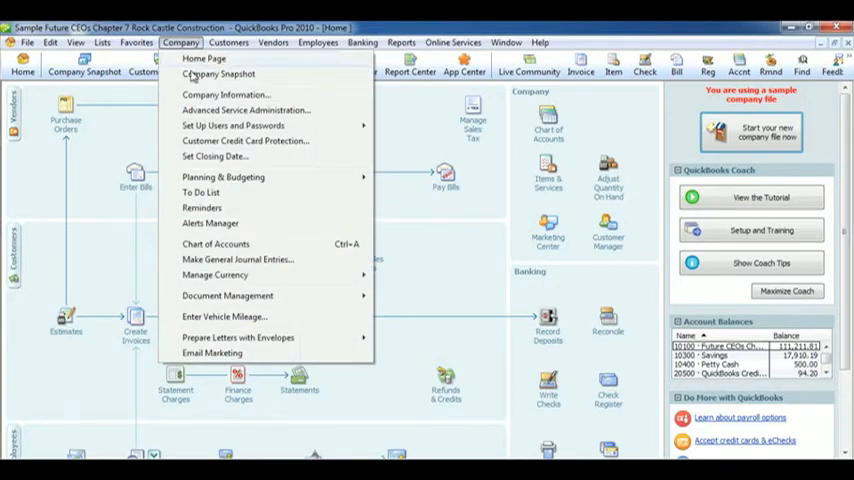
- Enter a general journal entry debiting 60900 Depreciation Expense 3,000 with an offsetting credit line
left_click(236, 260)
type("60900")
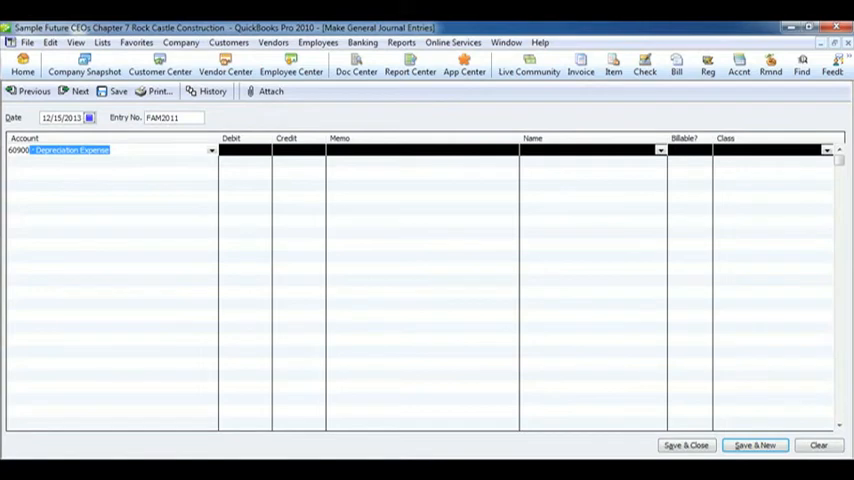
left_click(244, 150)
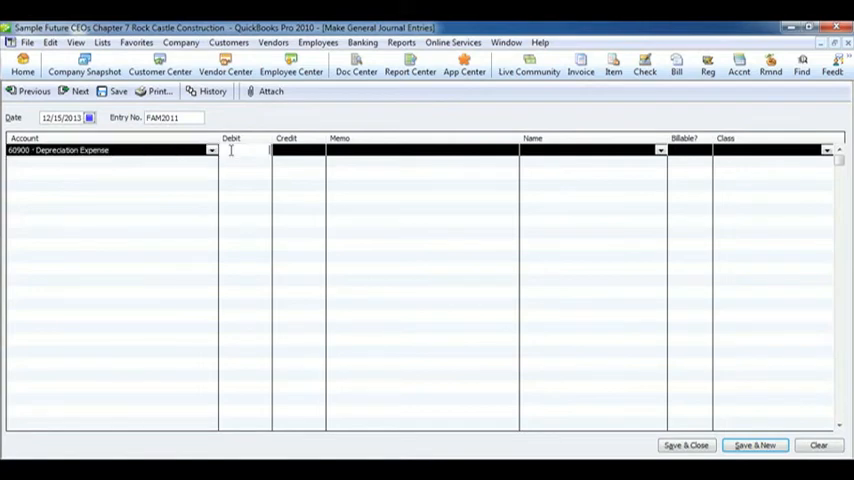
type("3,000.00")
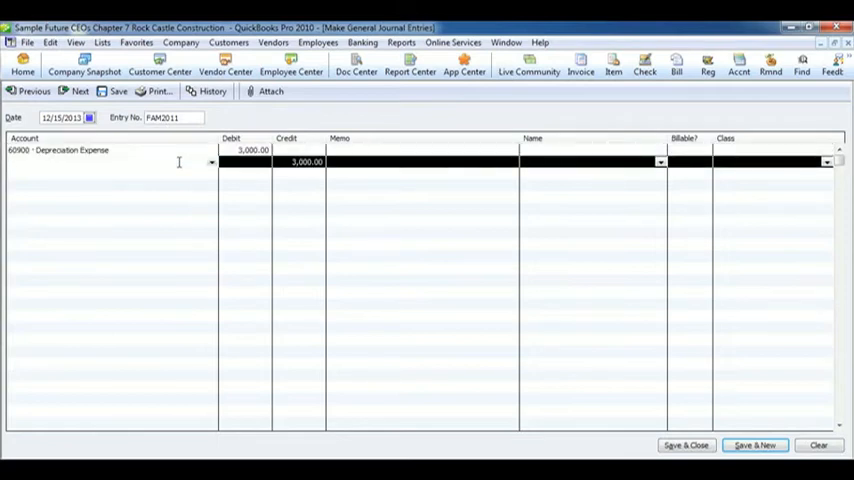
left_click(110, 162)
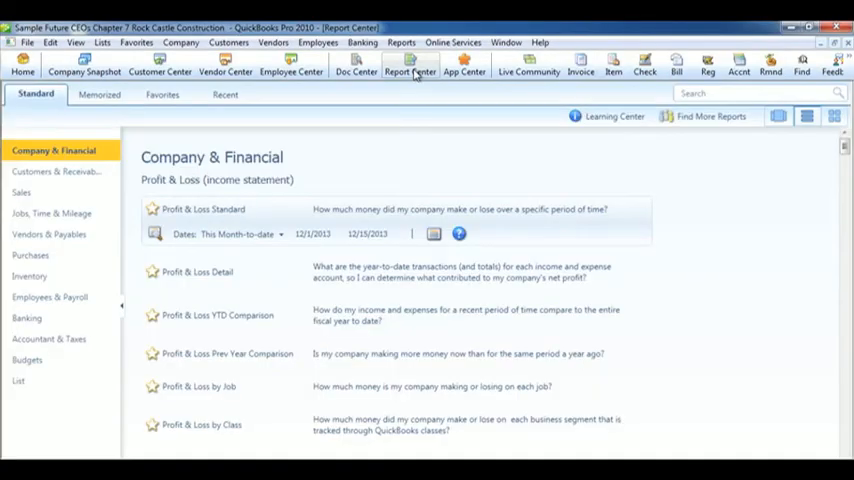
- Run the Income & Expense Graph from the Income & Expenses group of Company & Financial
scroll("down", 3)
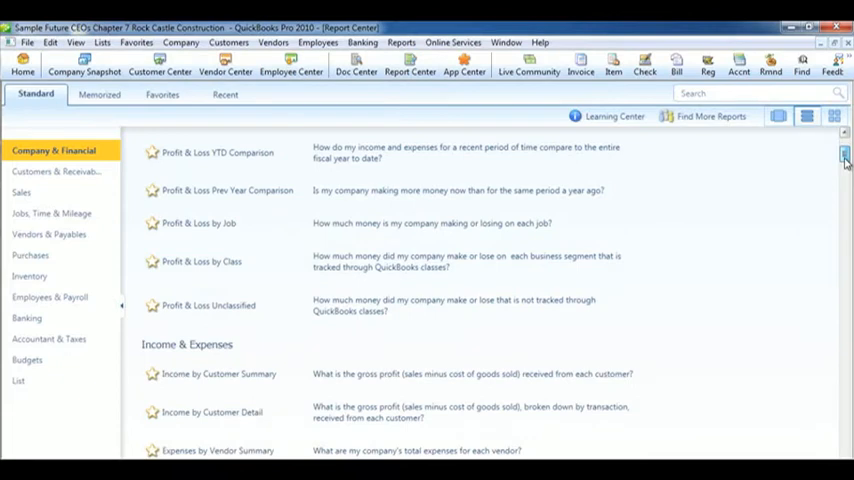
scroll("down", 3)
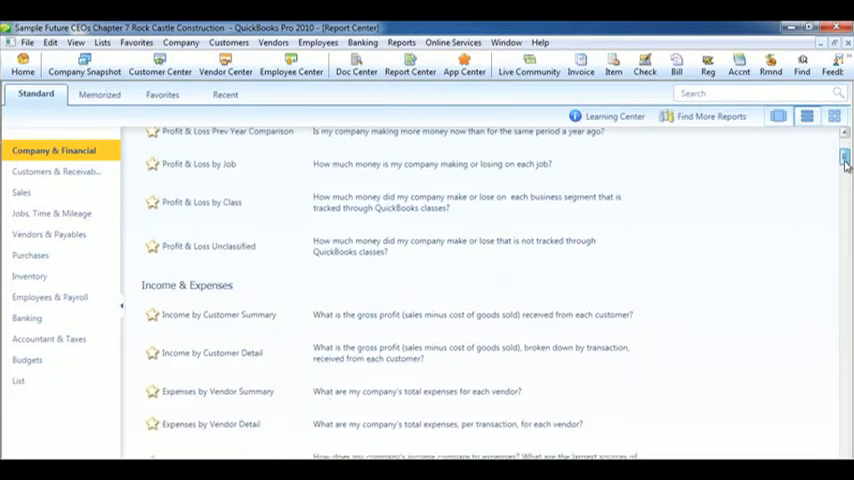
scroll("down", 3)
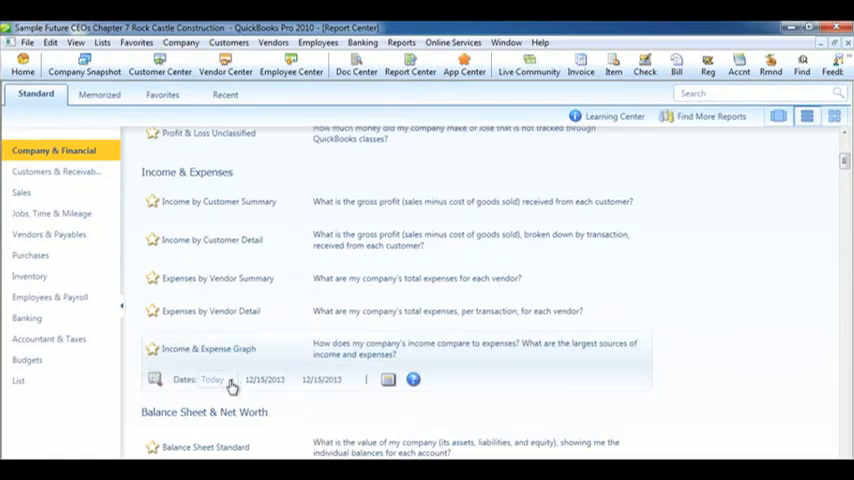
left_click(230, 380)
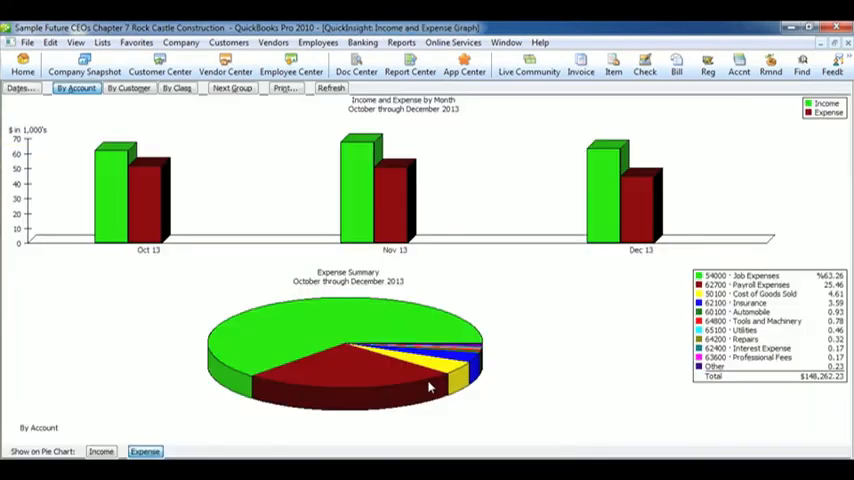
mouse_move(596, 350)
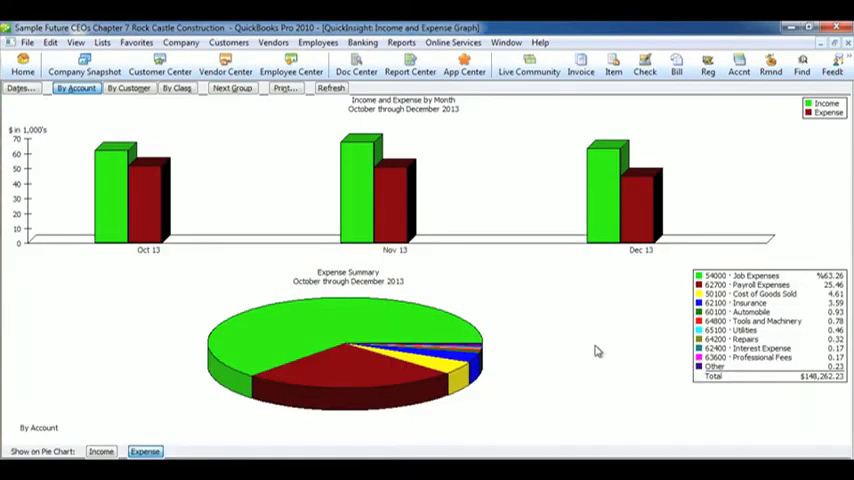
mouse_move(518, 302)
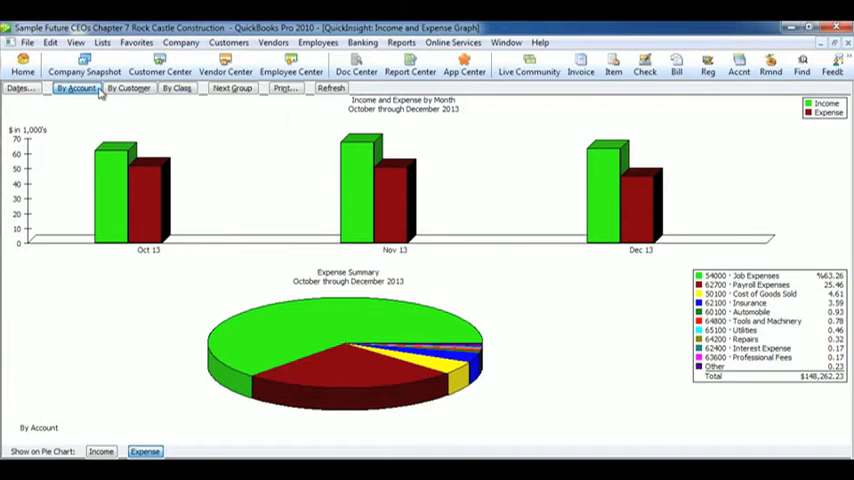
mouse_move(532, 372)
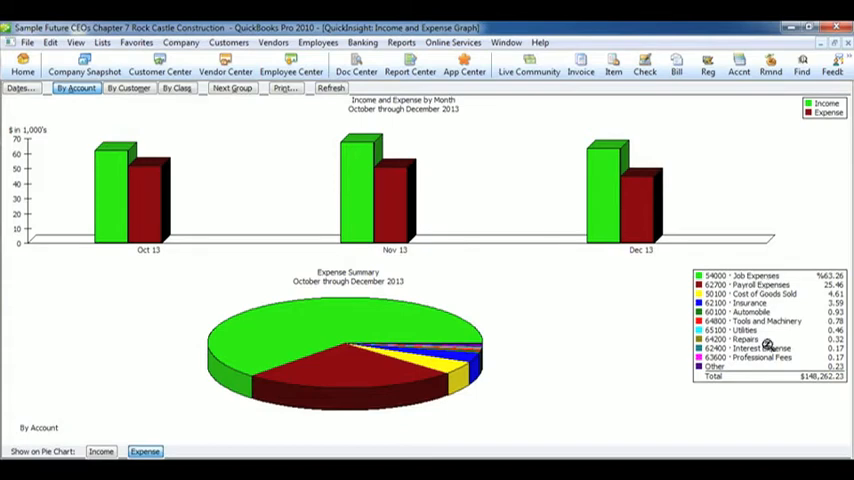
mouse_move(96, 444)
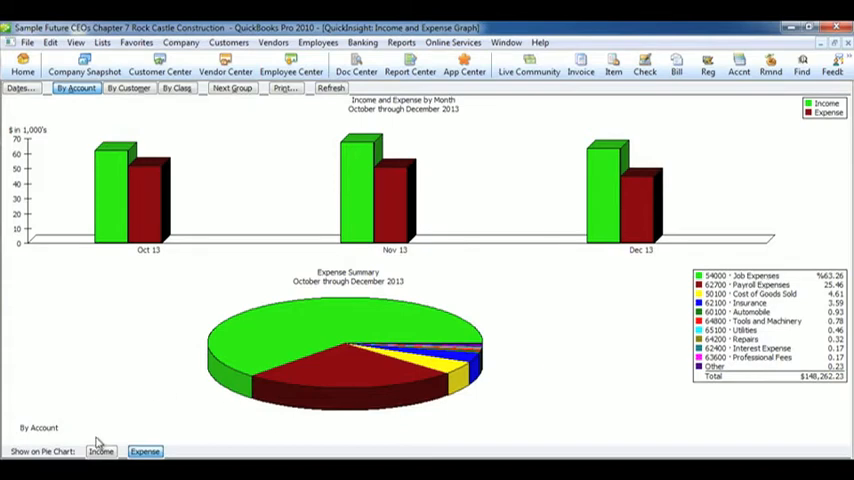
- Switch the QuickInsight pie chart from expenses to income by account
left_click(100, 452)
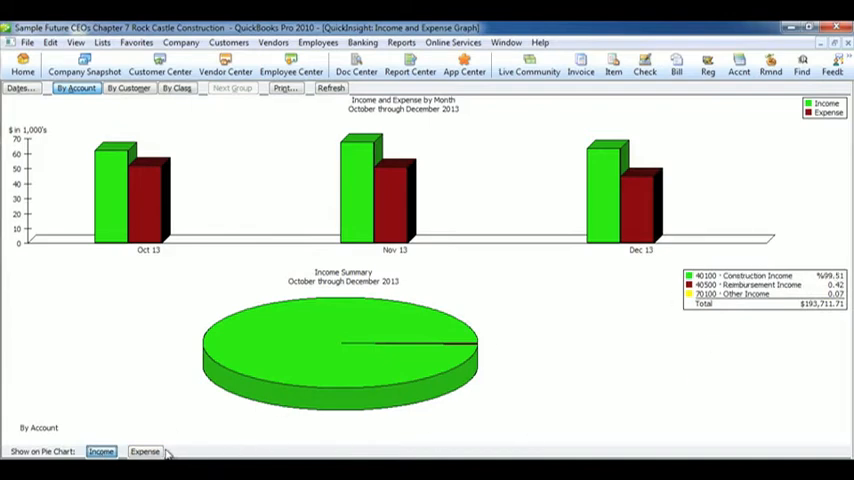
mouse_move(728, 220)
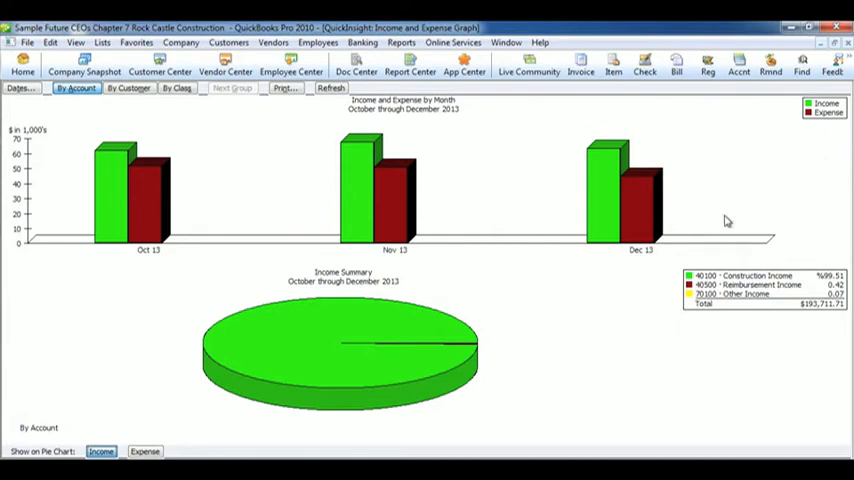
mouse_move(284, 88)
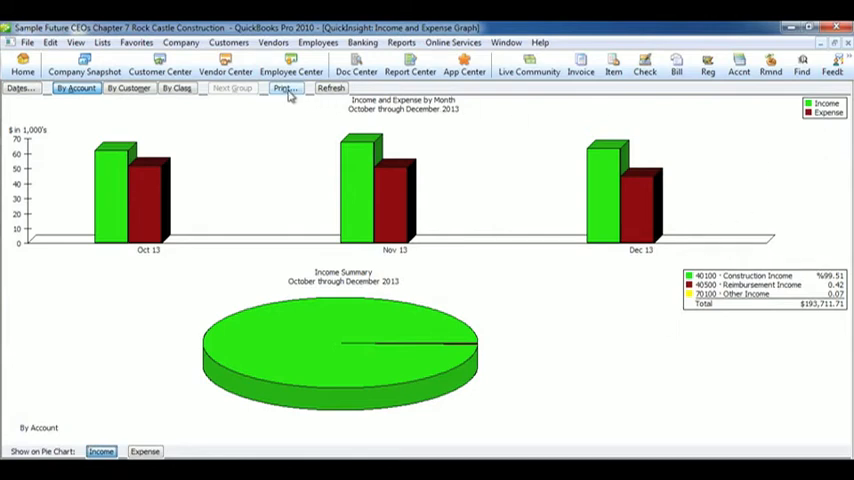